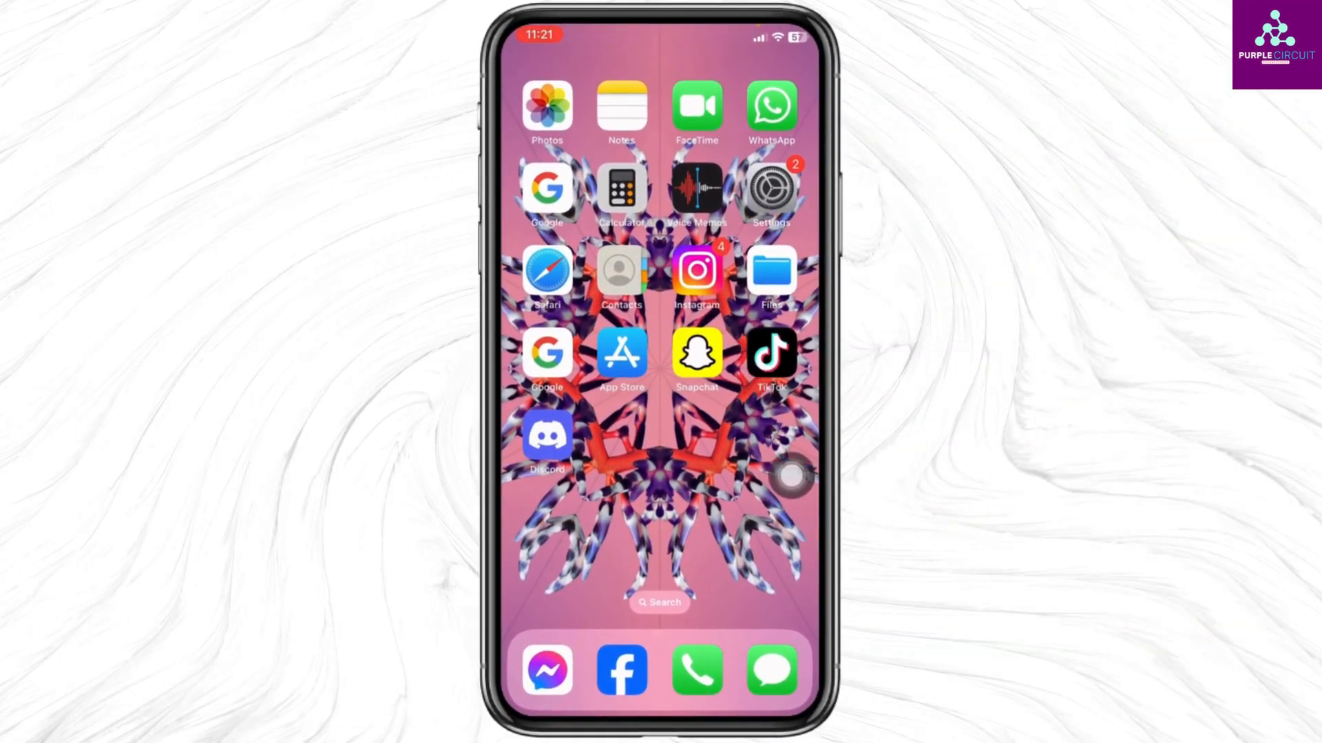
# Step: Check Safari under Screen Time's Content & Privacy Restrictions Allowed Apps list
pyautogui.click(770, 186)
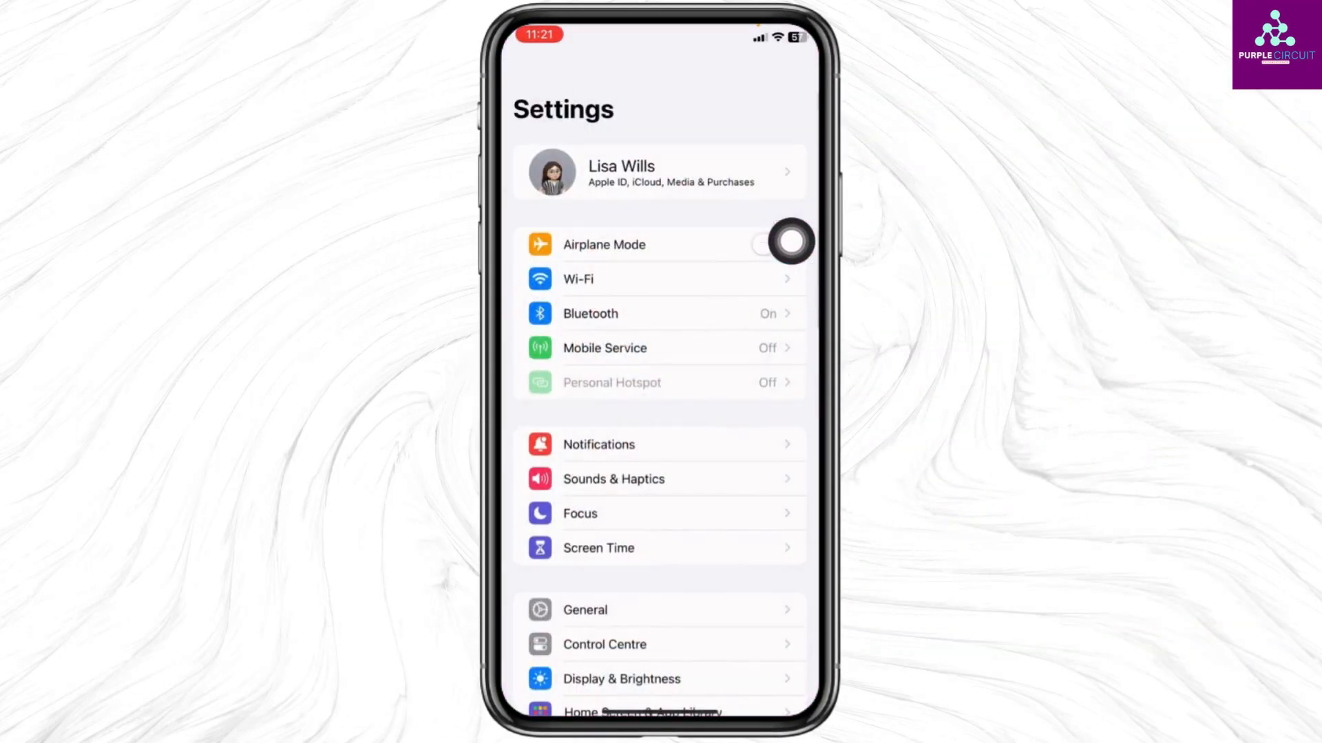
pyautogui.scroll(-3)
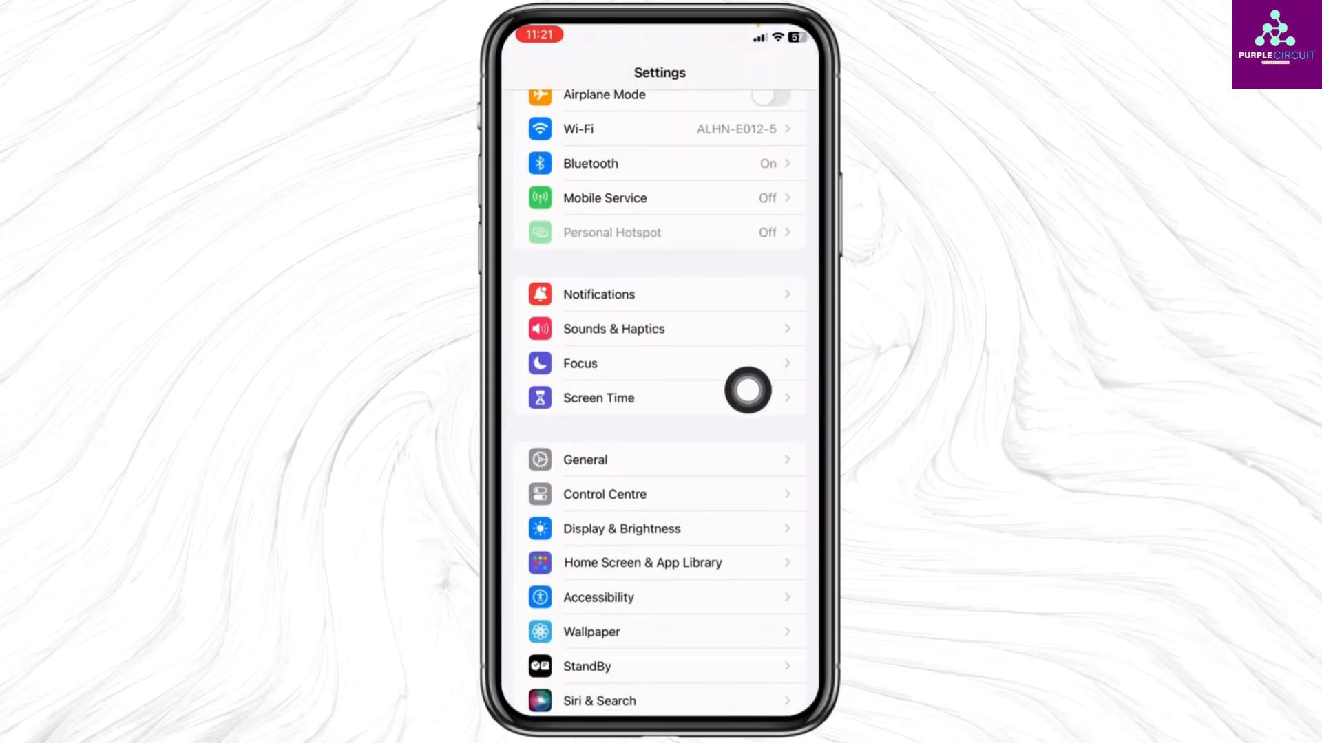
pyautogui.click(598, 397)
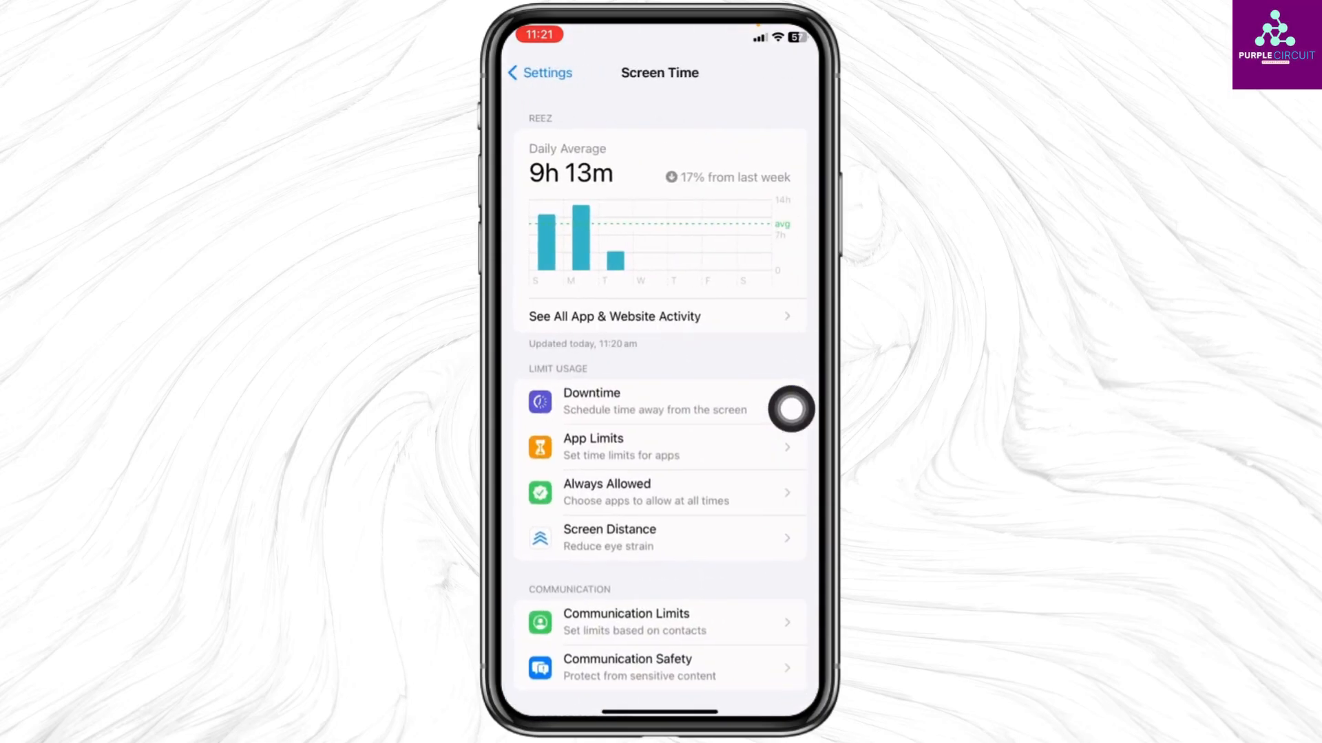
pyautogui.scroll(-3)
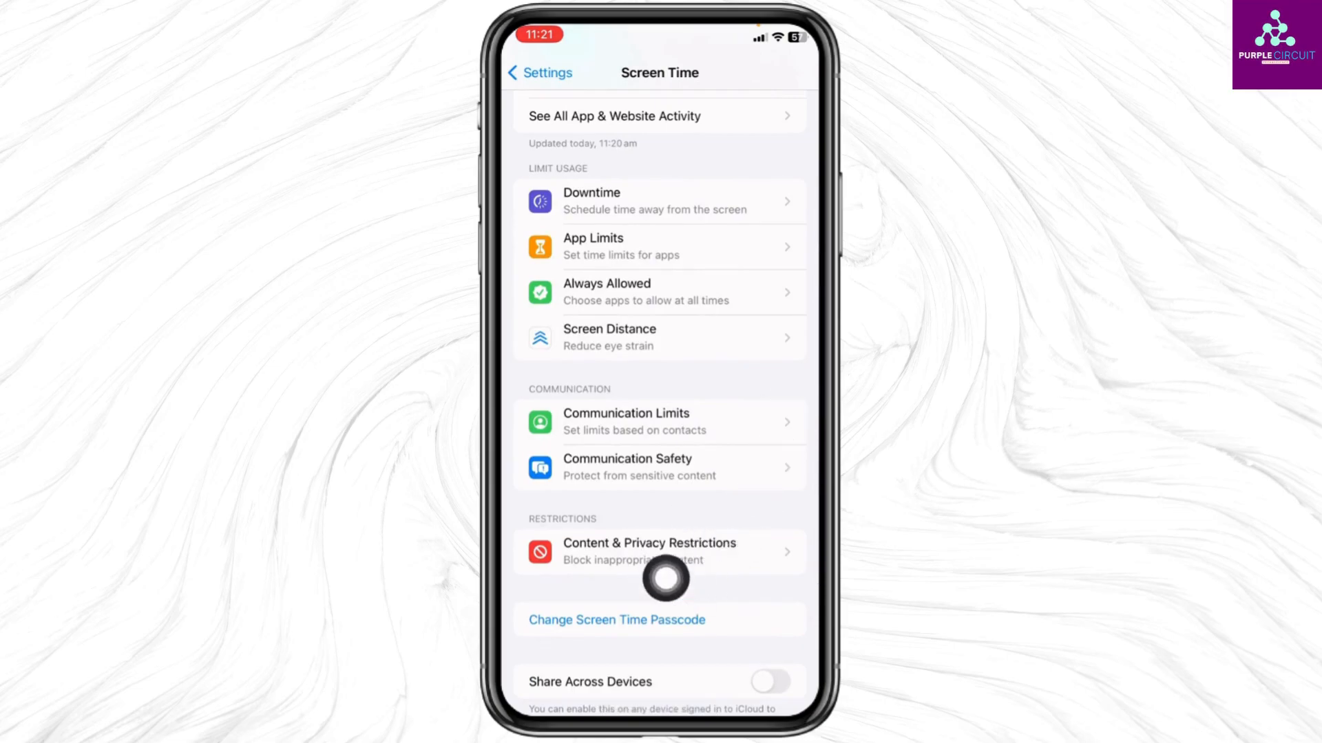
pyautogui.click(649, 550)
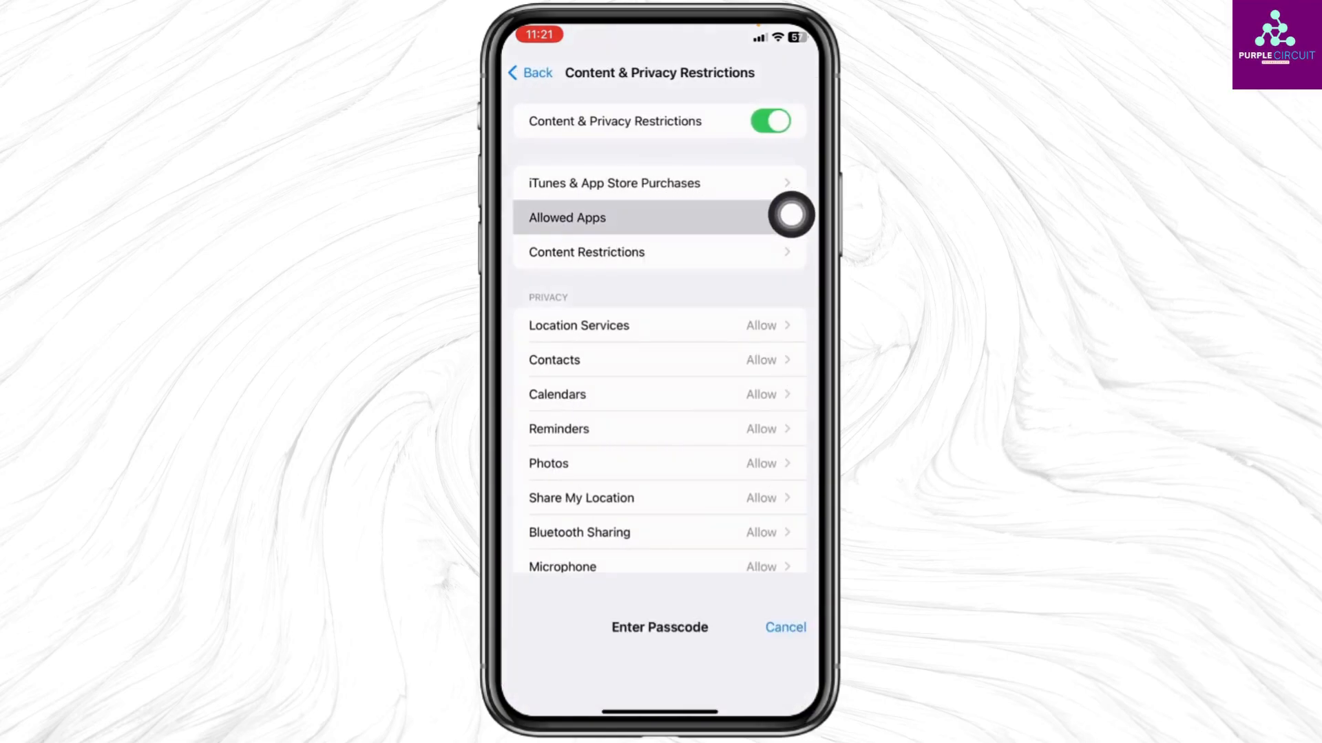
pyautogui.click(565, 218)
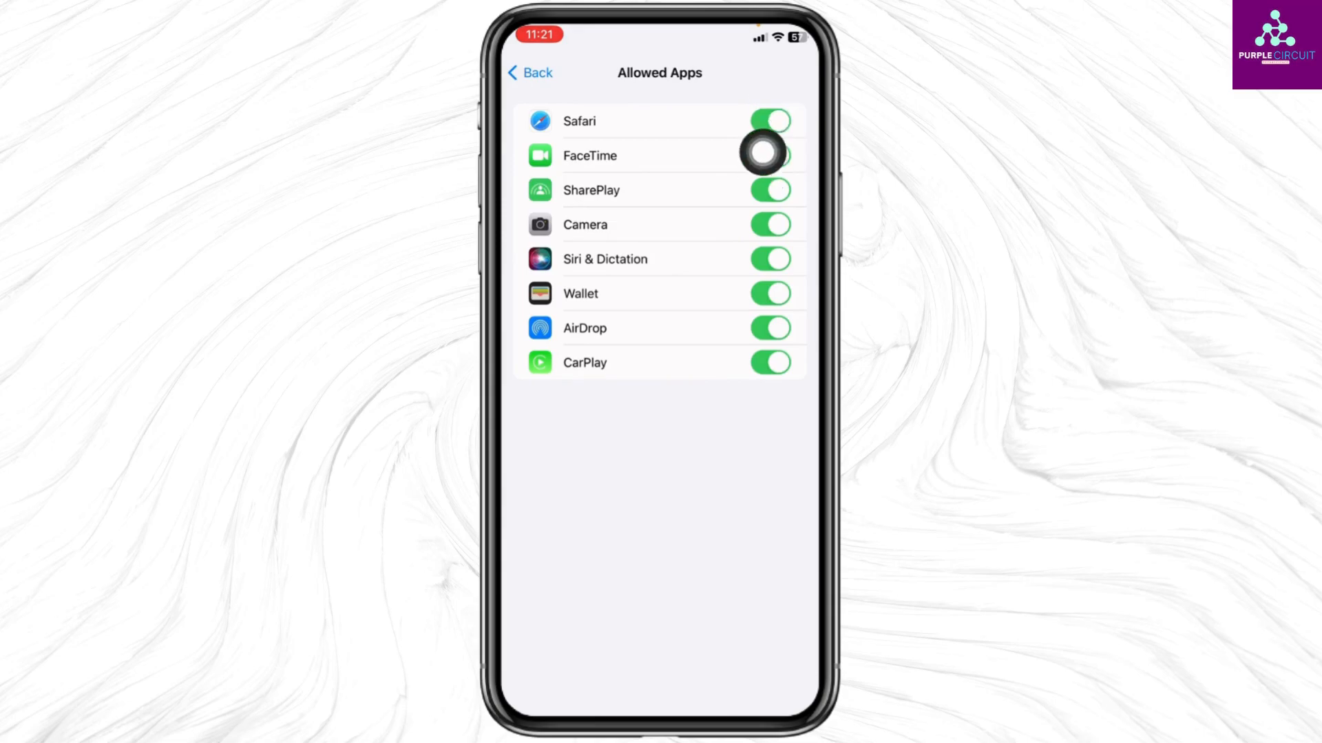
pyautogui.click(529, 73)
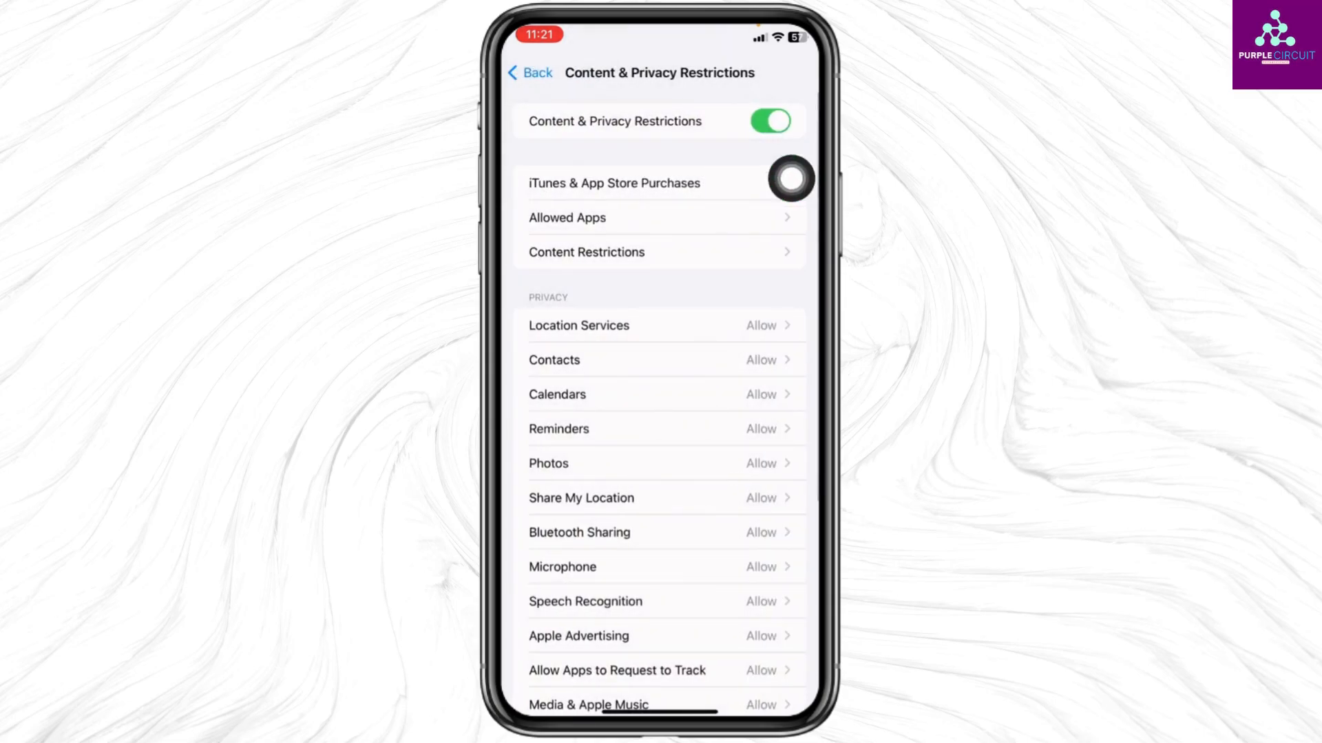
# Step: Reach the Clear History and Website Data option in Safari settings
pyautogui.click(529, 73)
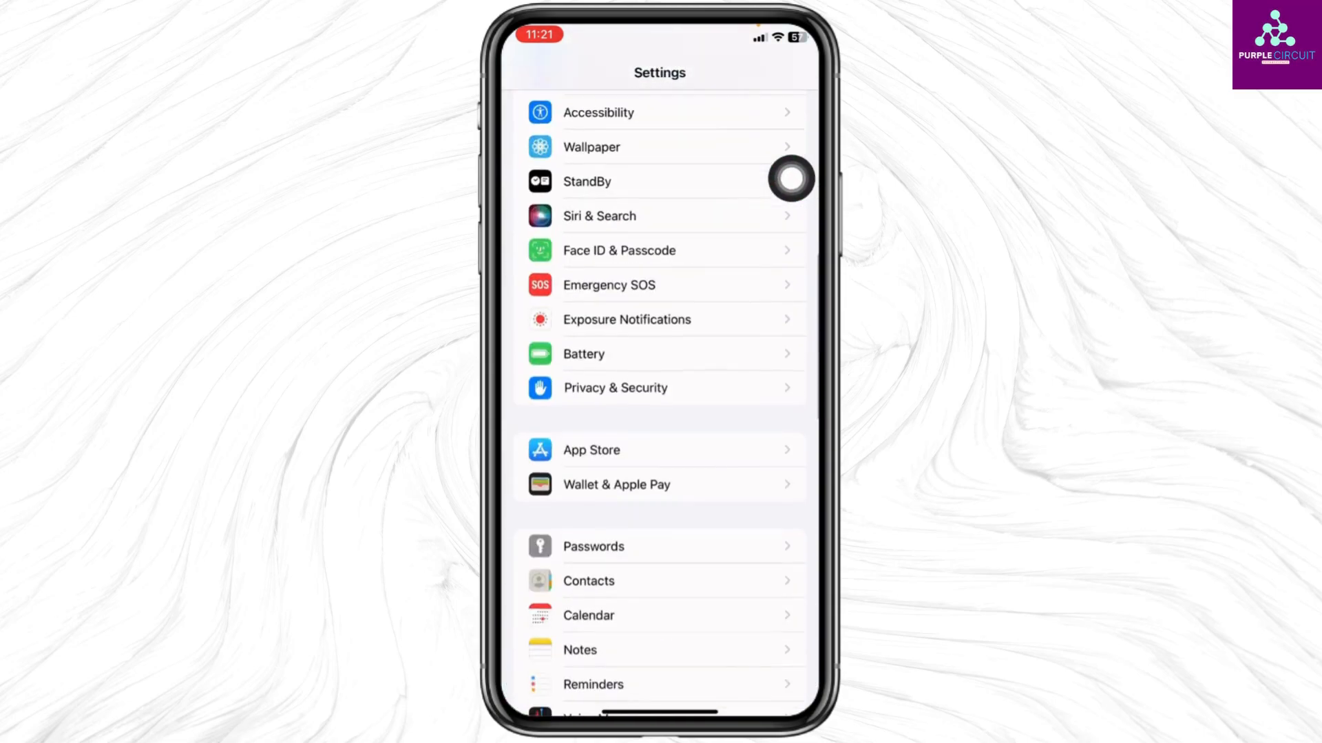
pyautogui.scroll(-3)
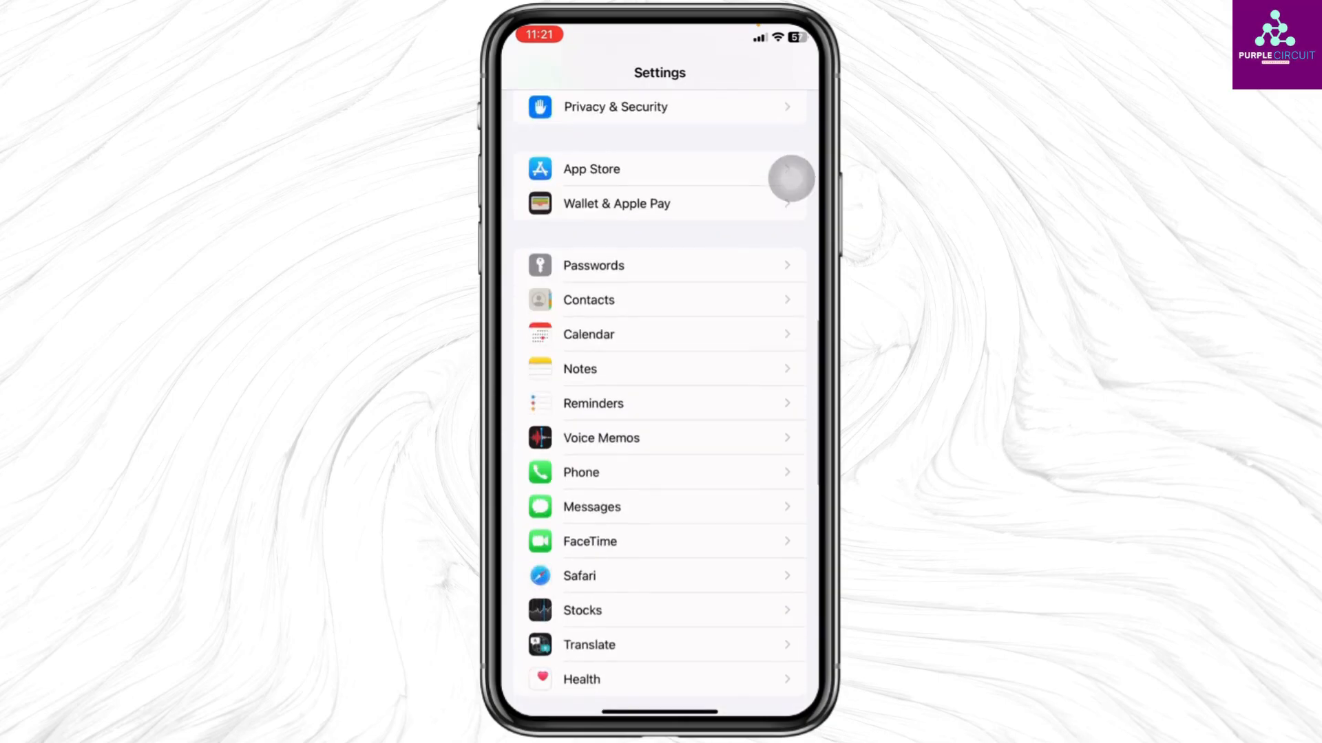
pyautogui.click(579, 575)
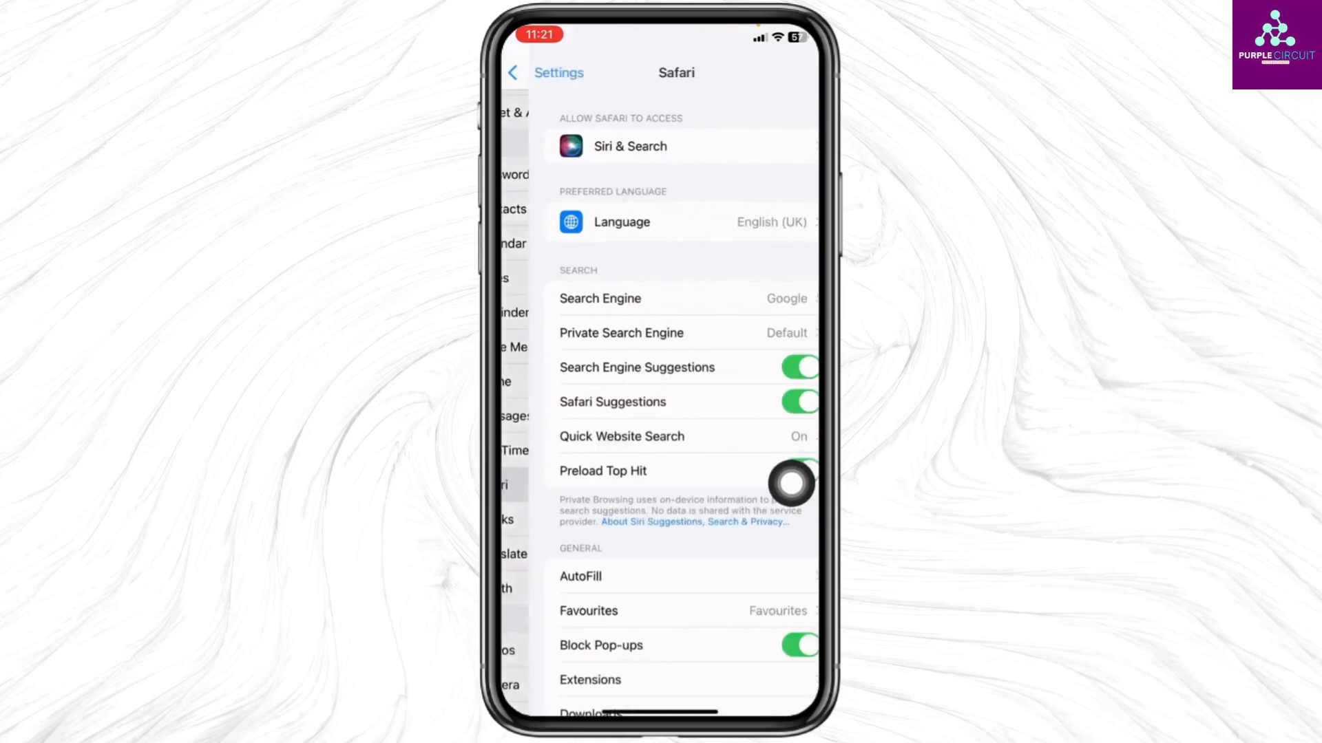
pyautogui.scroll(-3)
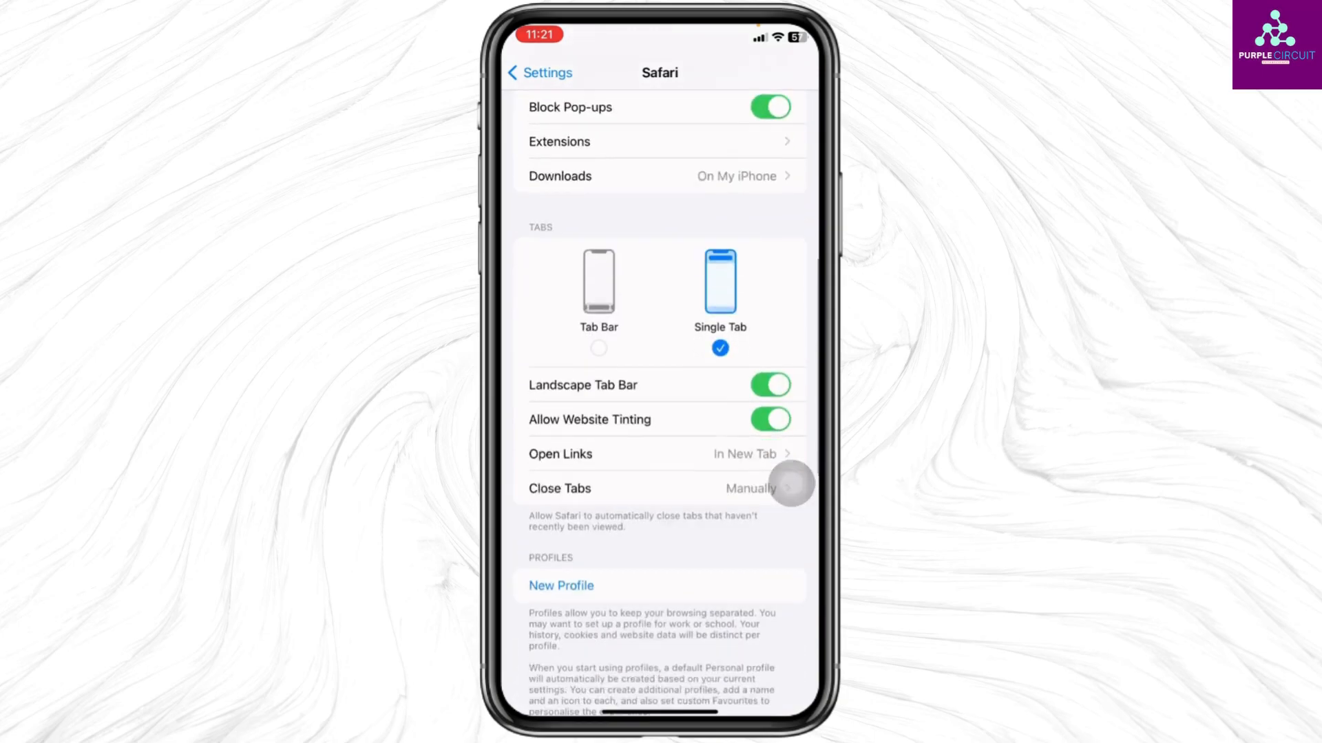
pyautogui.scroll(-3)
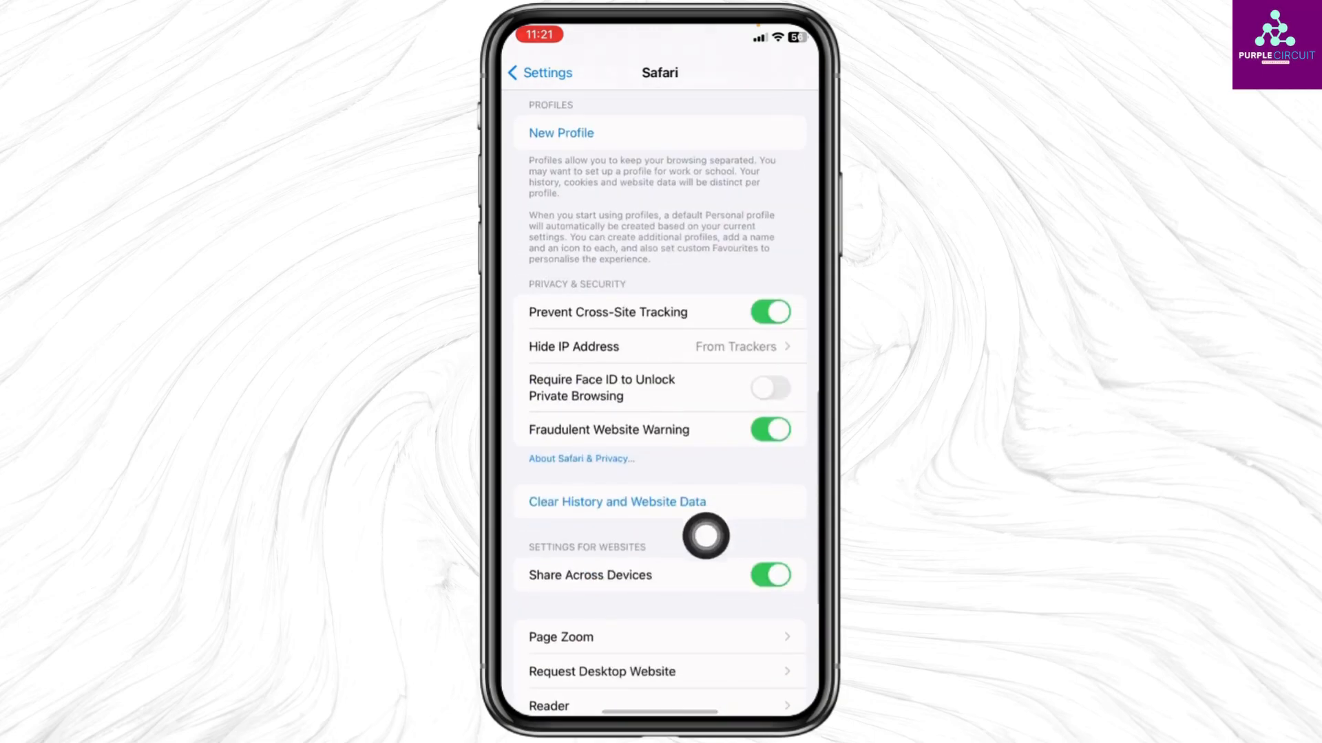
# Step: Clear Safari's history and website data for All history
pyautogui.click(615, 502)
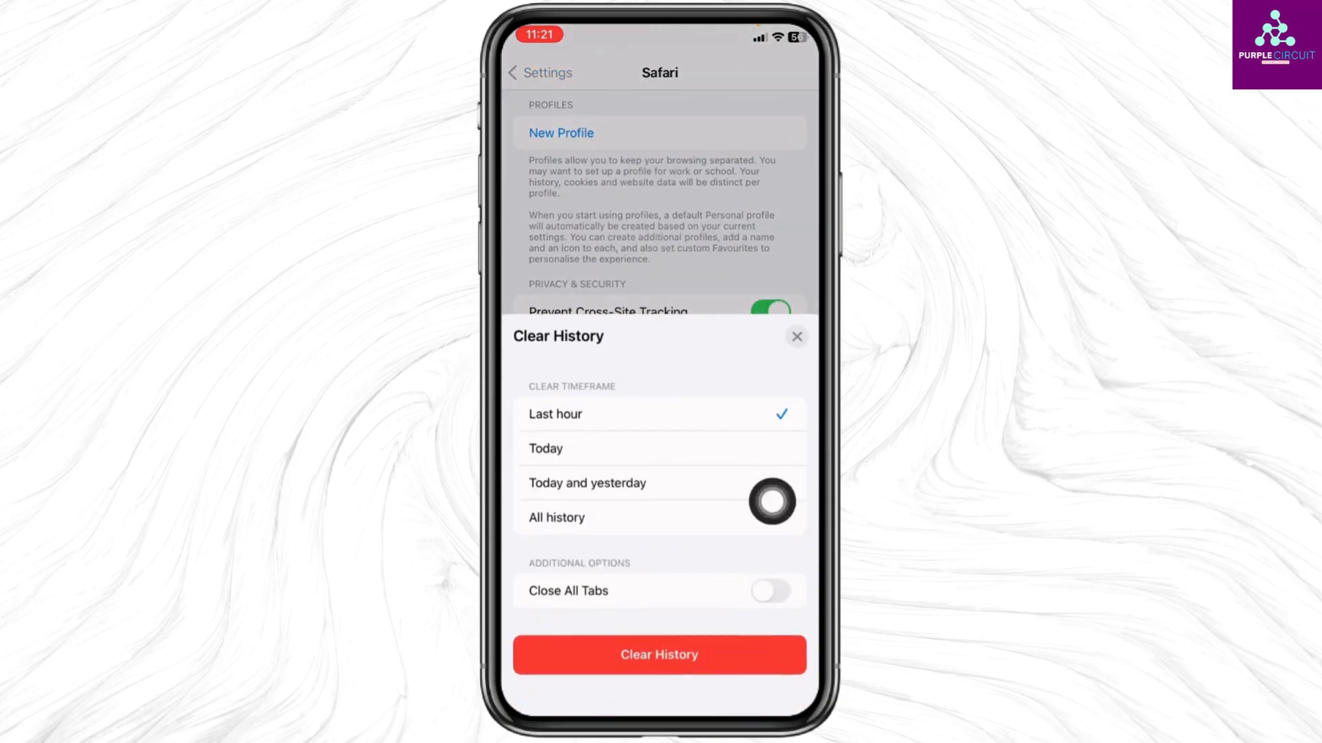
pyautogui.click(556, 518)
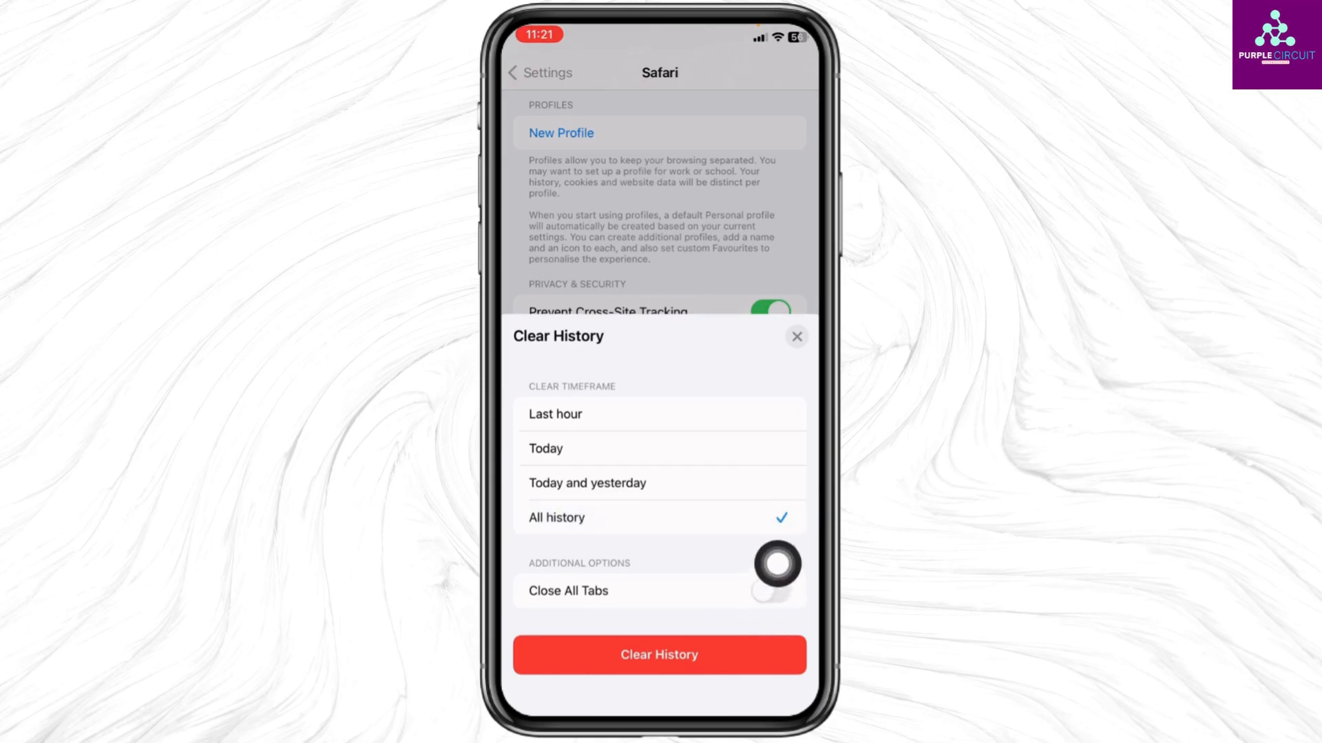
pyautogui.click(768, 590)
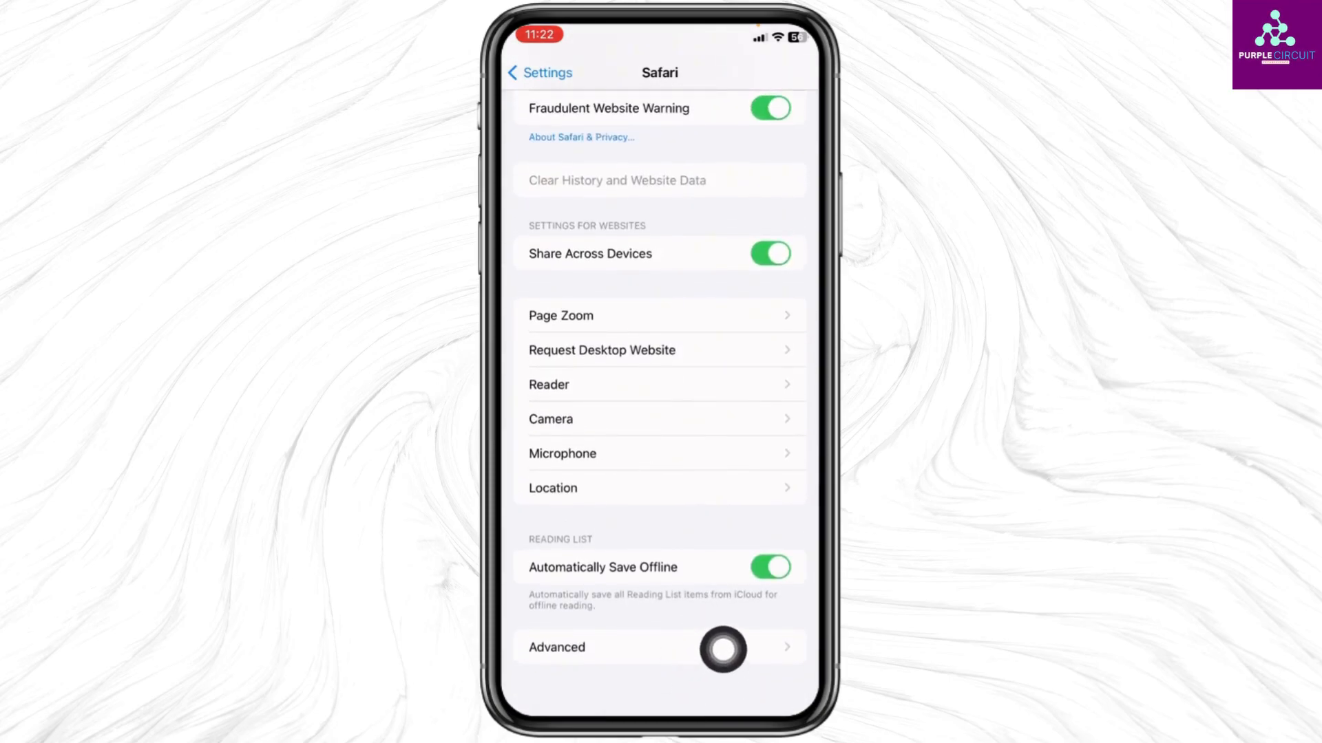
# Step: Reach the end of the WebKit Feature Flags list under Safari's Advanced settings
pyautogui.click(555, 647)
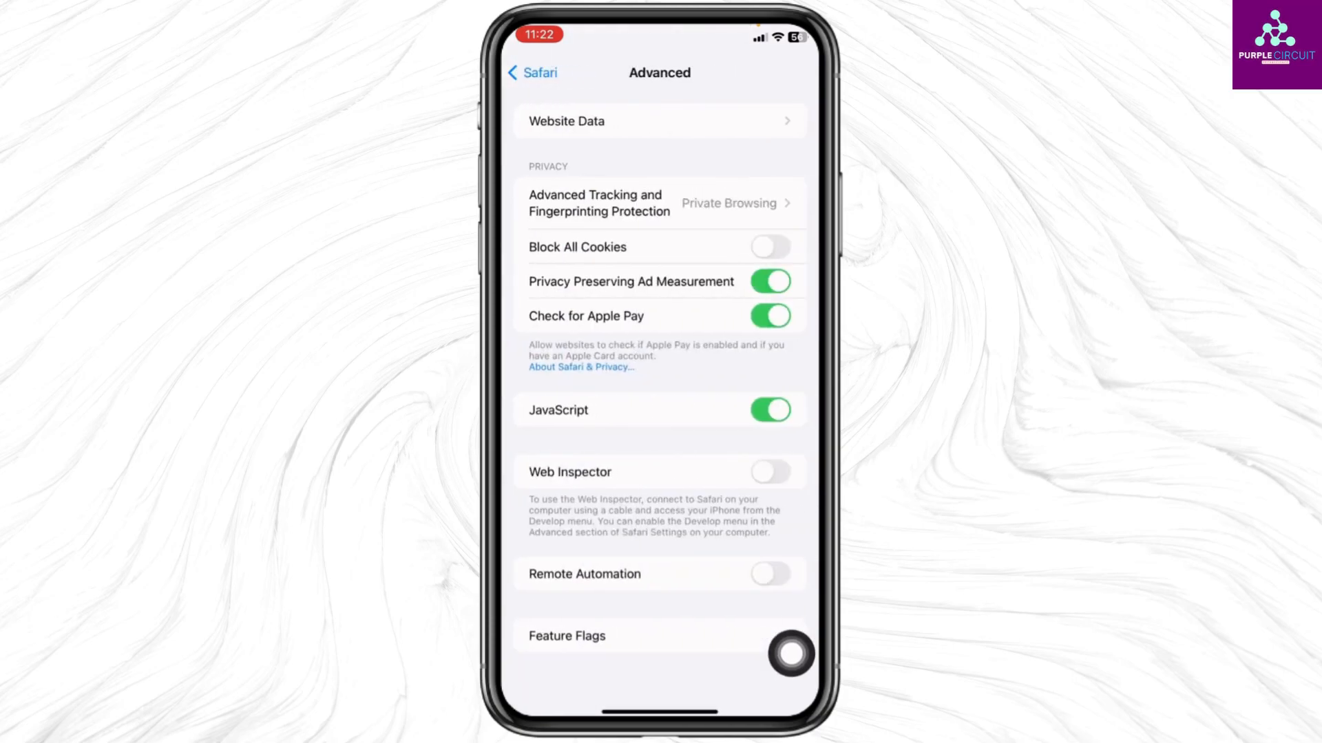
pyautogui.click(566, 636)
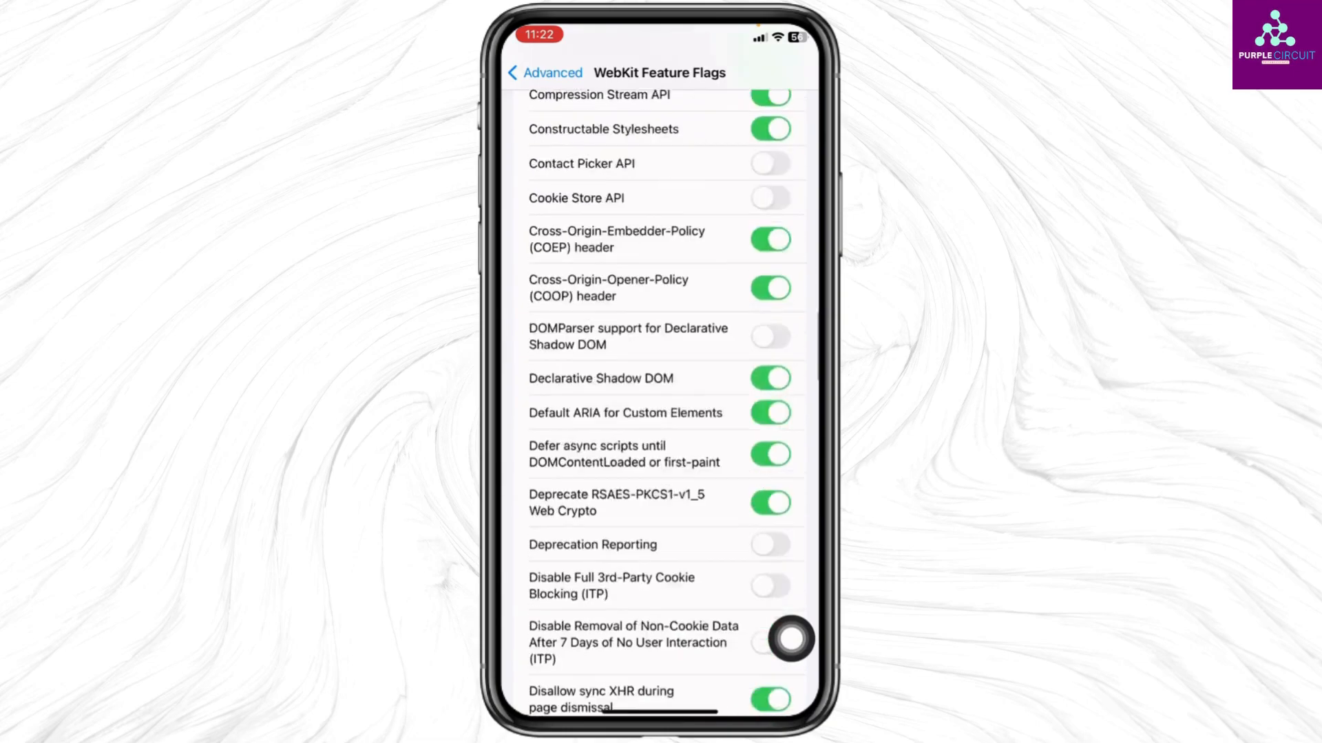
pyautogui.scroll(-3)
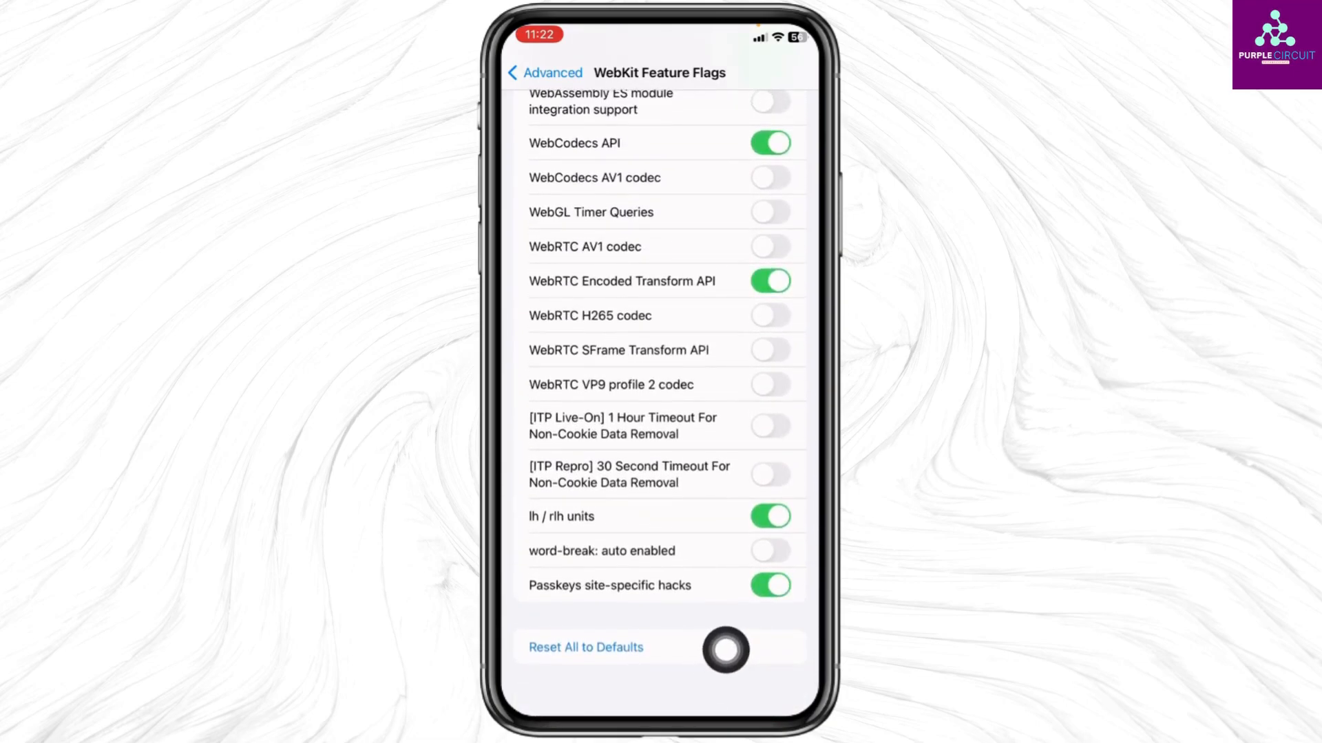
pyautogui.moveTo(790, 639)
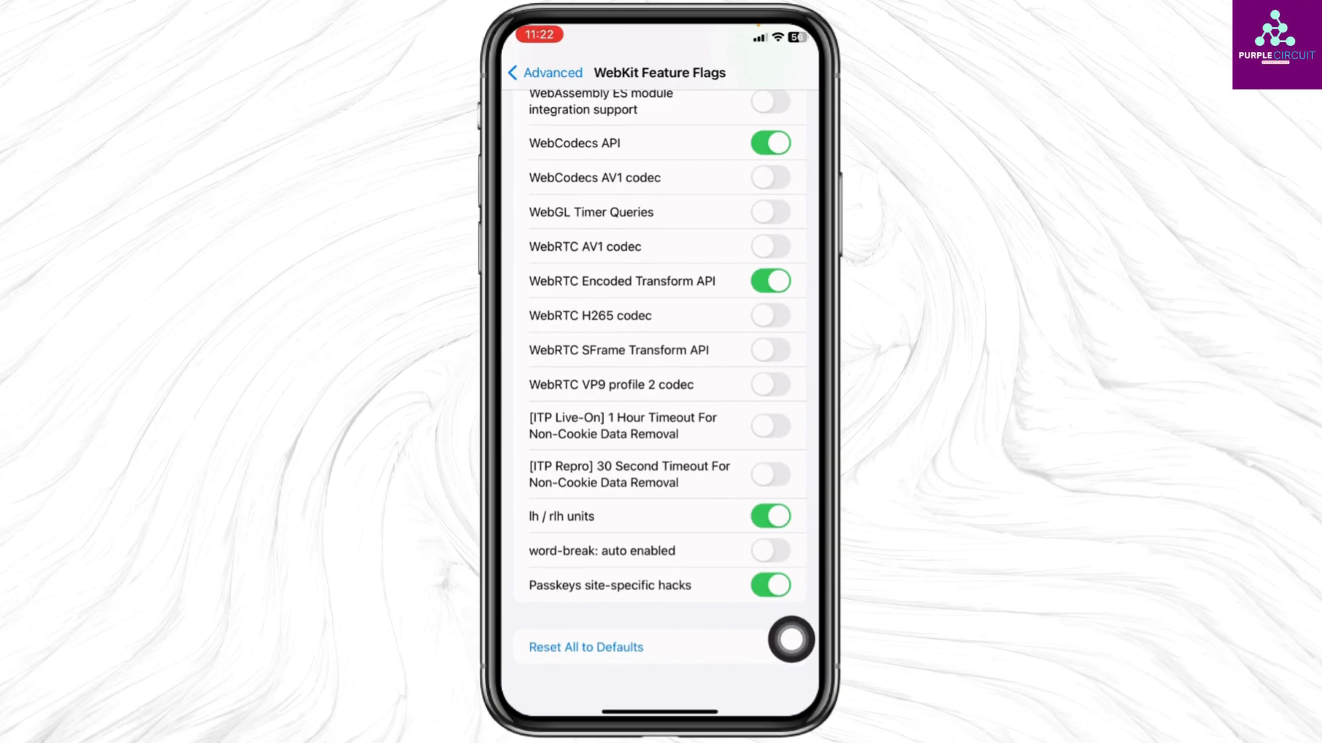